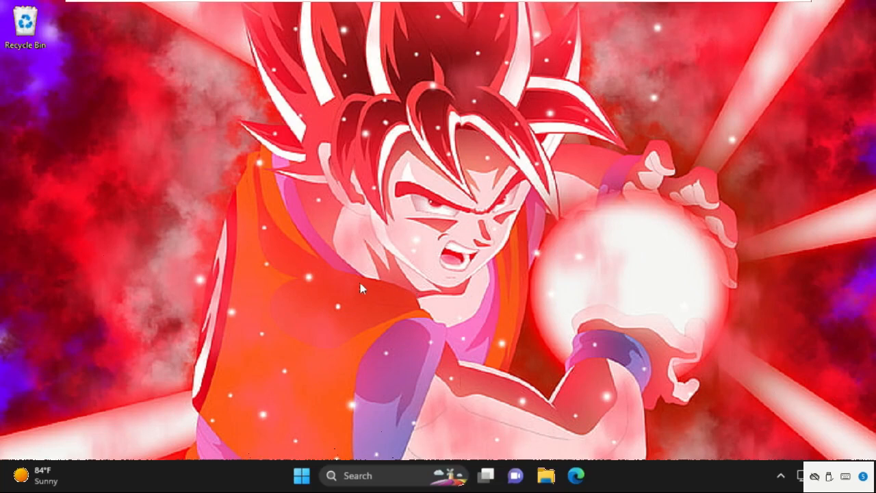
{"action": "mouse_move", "coordinate": [346, 375]}
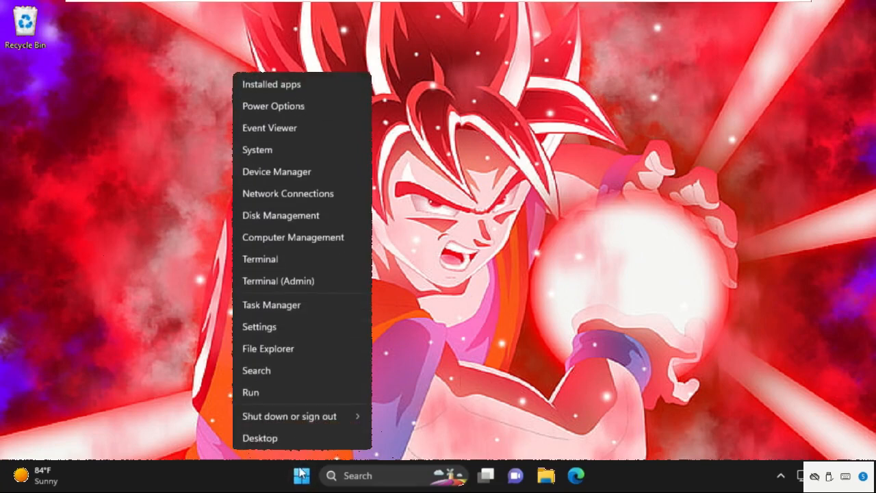
Open Settings, go to Windows Update, and check for updates
{"action": "left_click", "coordinate": [259, 326]}
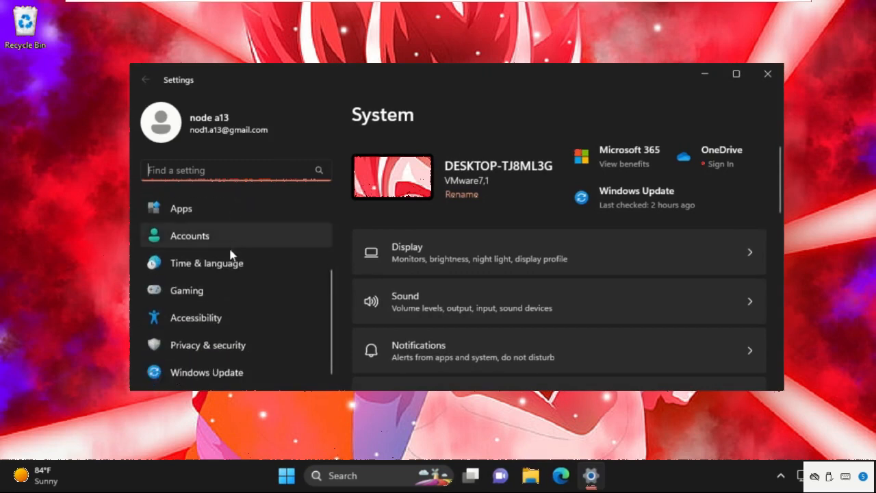
{"action": "left_click", "coordinate": [206, 371]}
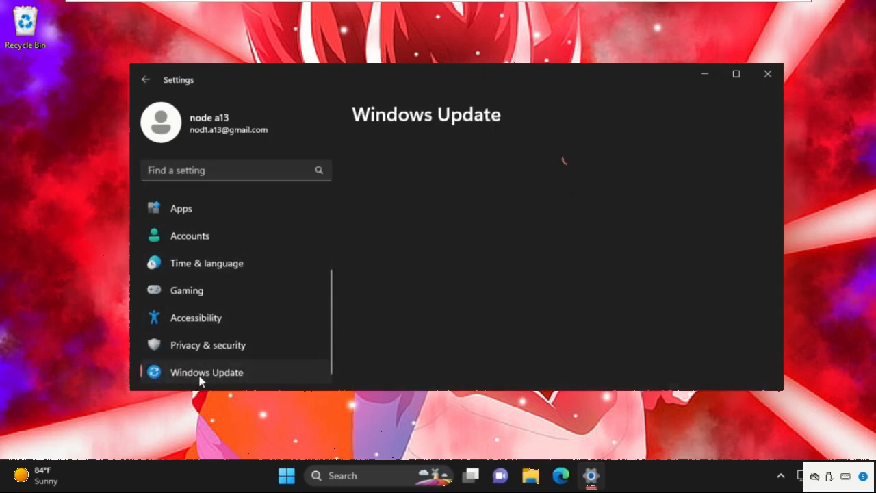
{"action": "left_click", "coordinate": [206, 372]}
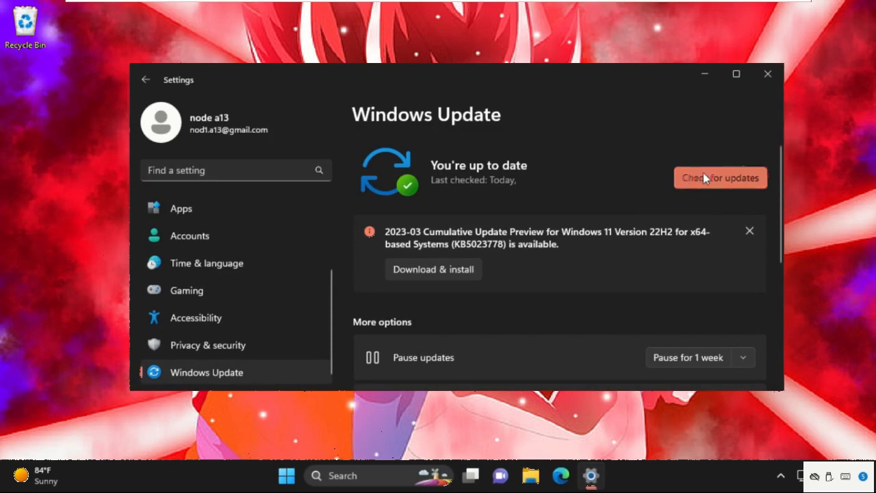
{"action": "left_click", "coordinate": [720, 178]}
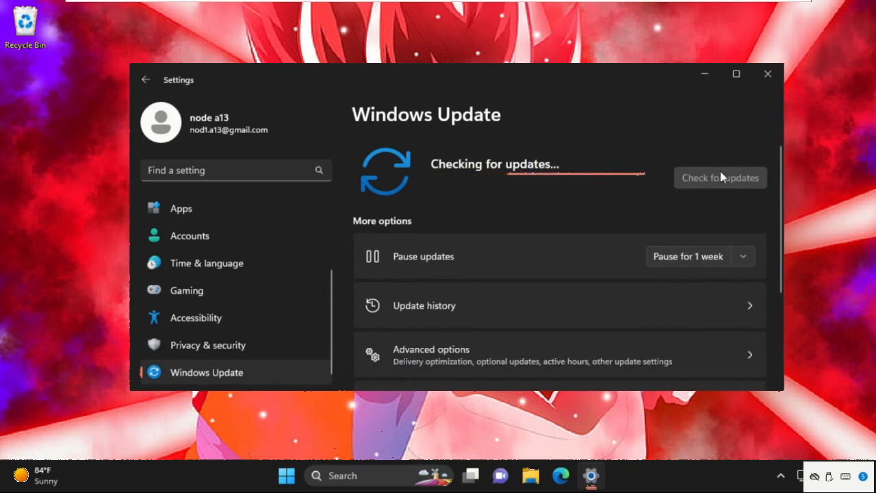
{"action": "mouse_move", "coordinate": [509, 262]}
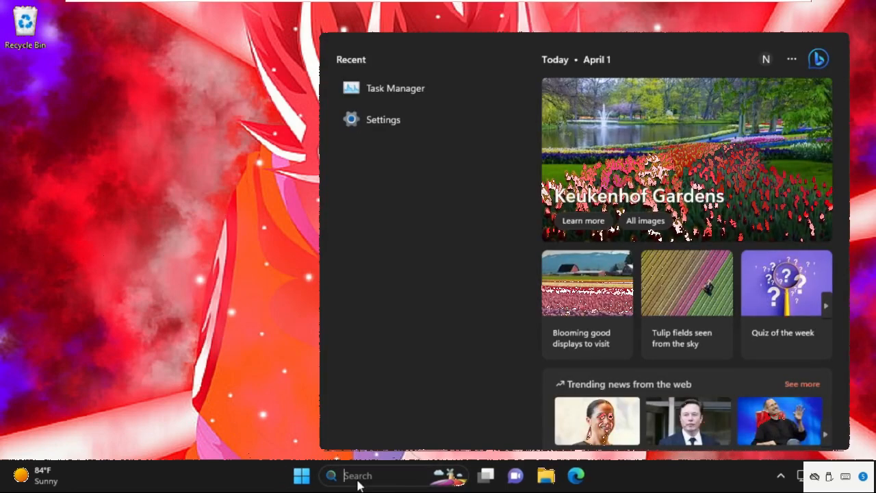
Run C:\Windows\System32\cmd.exe as an admin task from Task Manager
{"action": "type", "text": "task manager"}
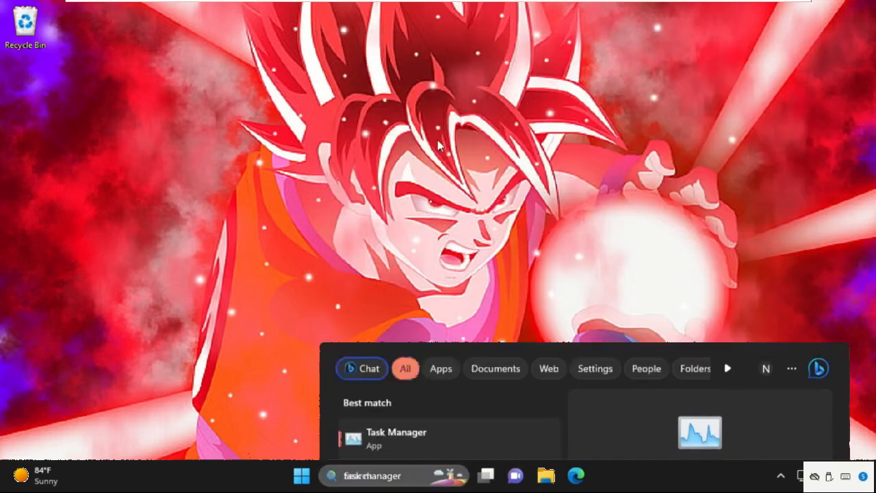
{"action": "left_click", "coordinate": [396, 438]}
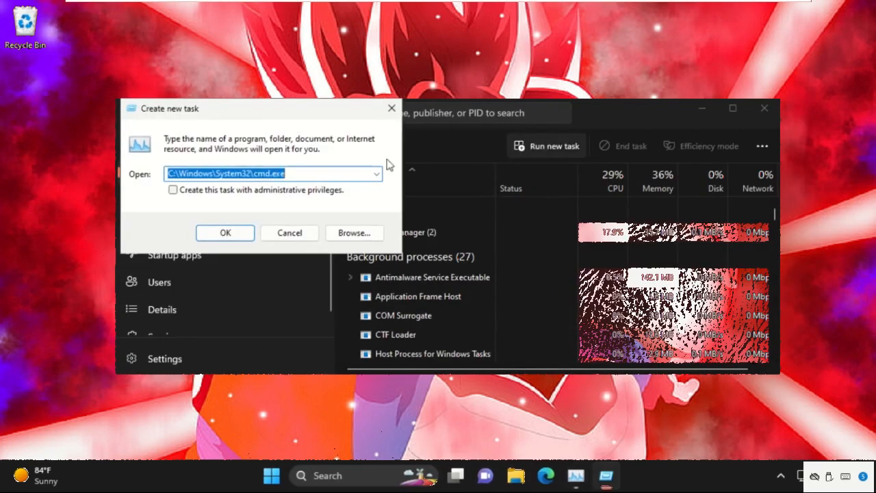
{"action": "left_click_drag", "start_coordinate": [261, 108], "coordinate": [445, 142]}
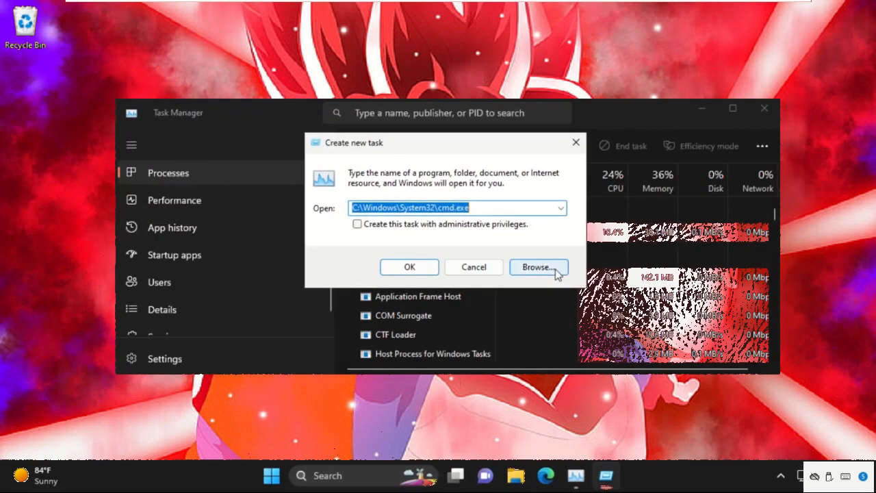
{"action": "left_click", "coordinate": [538, 267]}
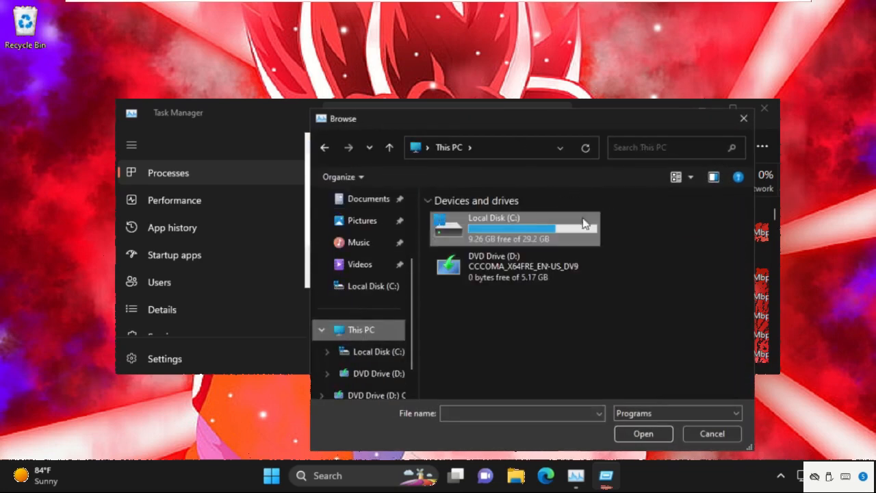
{"action": "double_click", "coordinate": [494, 228]}
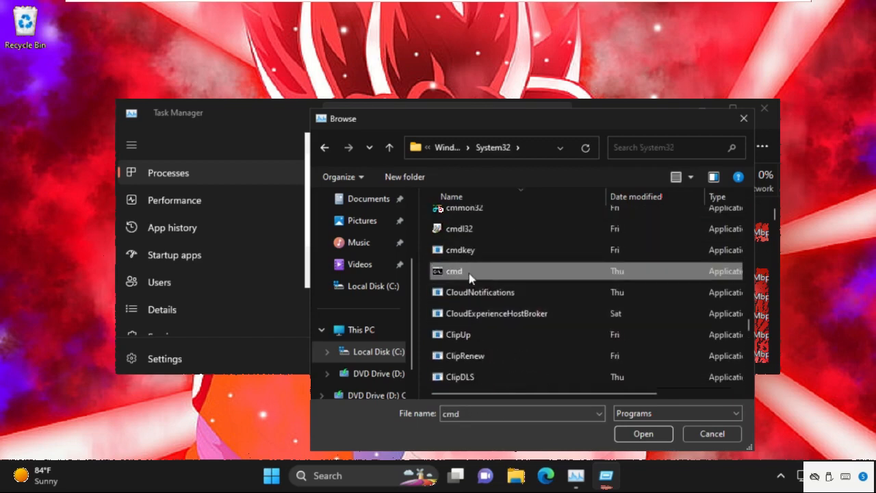
{"action": "left_click", "coordinate": [642, 434]}
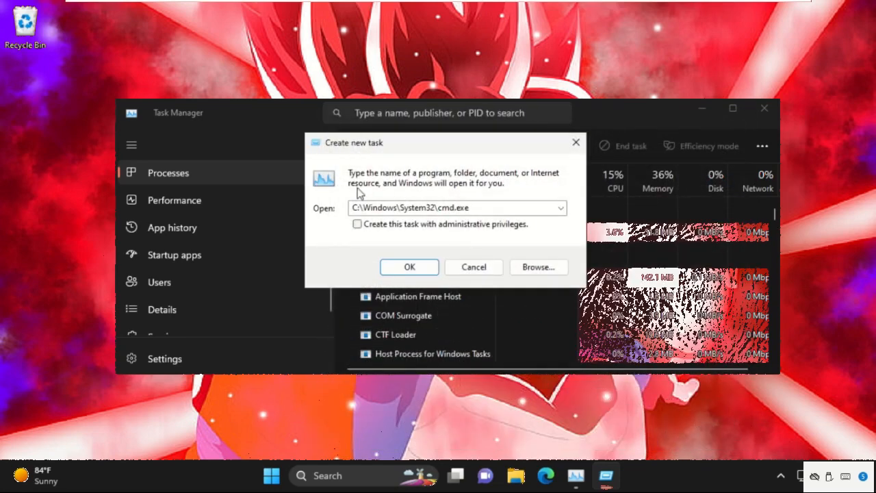
{"action": "left_click", "coordinate": [356, 224]}
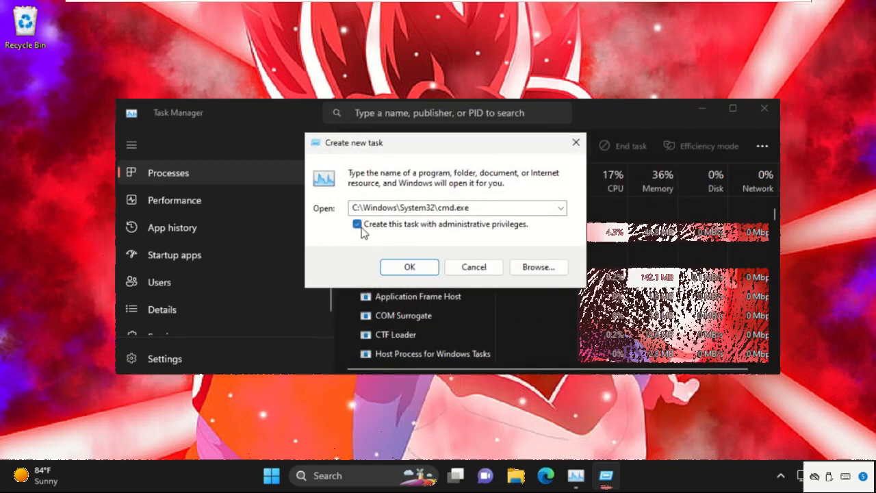
{"action": "left_click", "coordinate": [408, 267]}
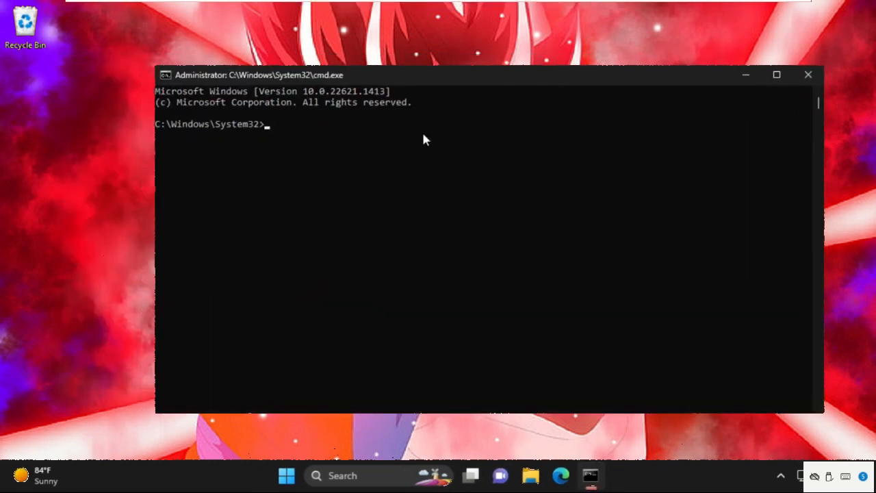
Run sfc /scannow, then type exit once no violations are reported
{"action": "type", "text": "sfc /"}
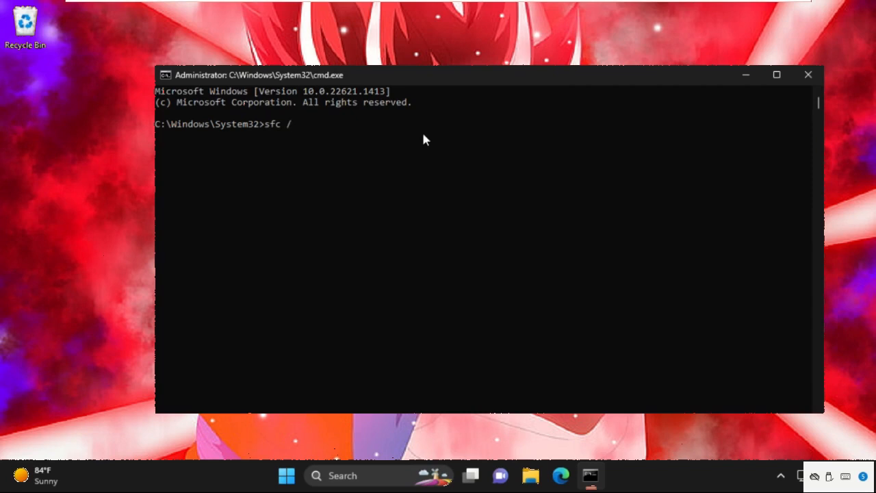
{"action": "type", "text": "scannow"}
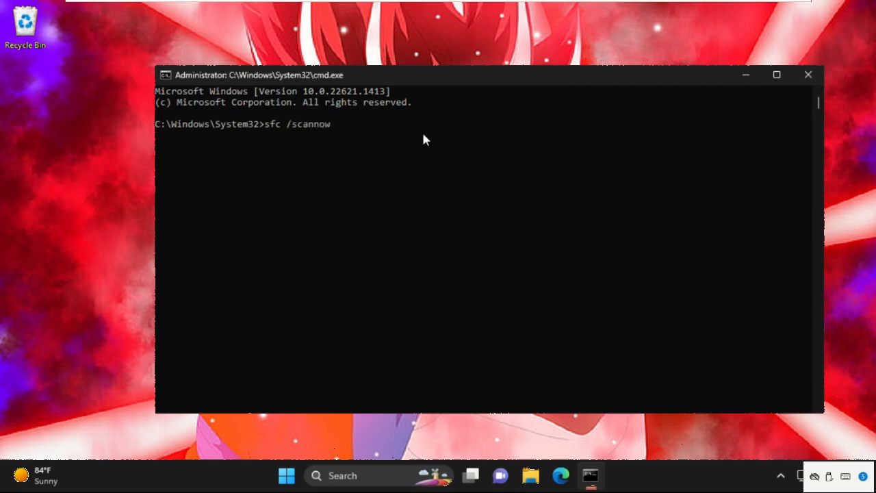
{"action": "key", "text": "Enter"}
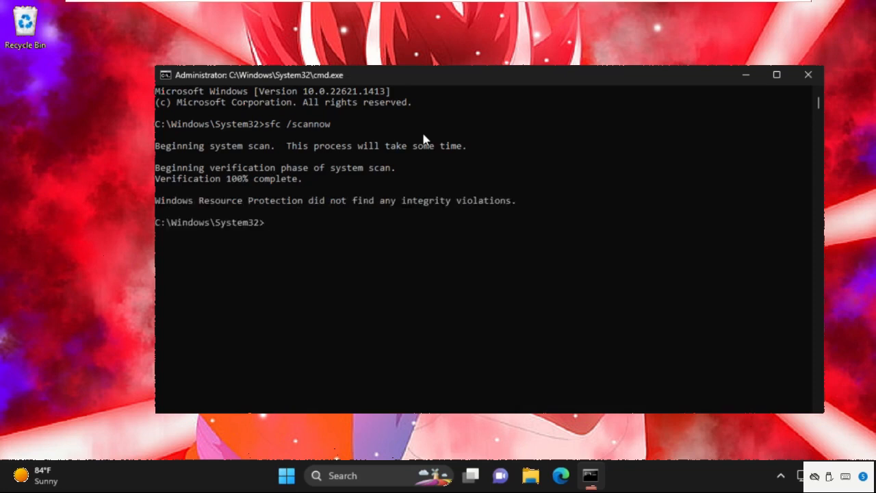
{"action": "type", "text": "exi"}
{"action": "left_click", "coordinate": [378, 476]}
{"action": "type", "text": "s"}
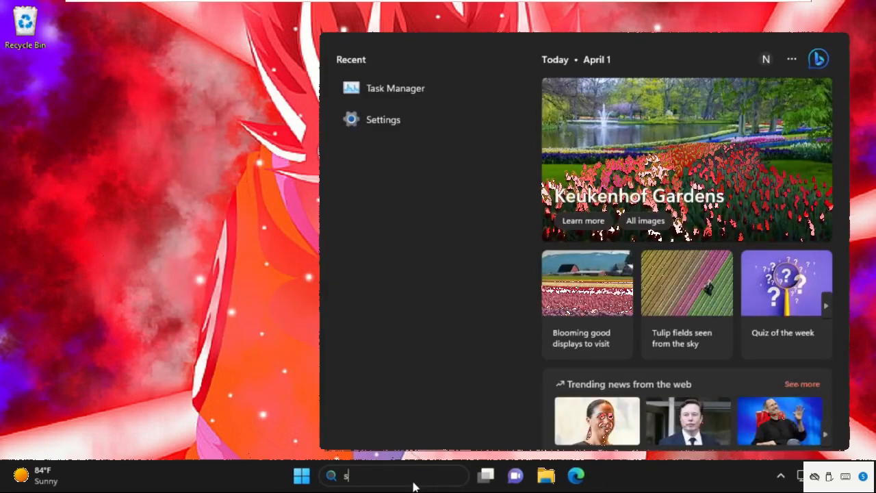
Open Privacy & security > Windows Security in Settings and launch the app
{"action": "type", "text": "ettings"}
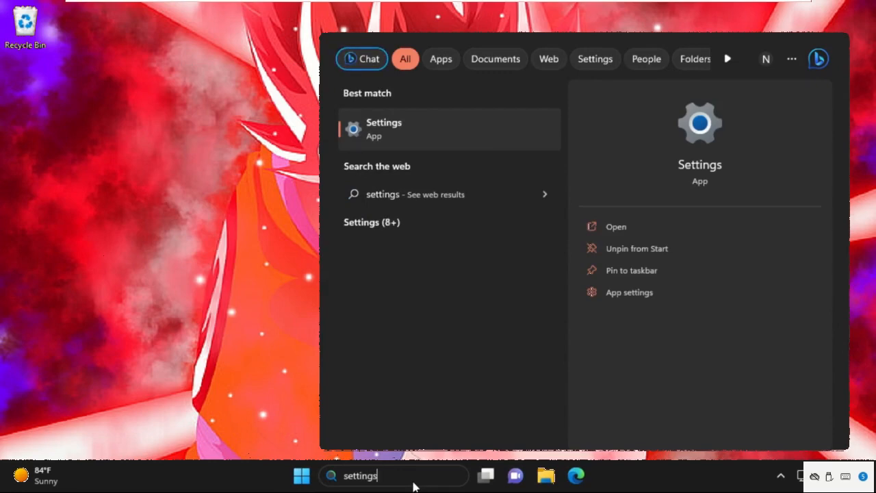
{"action": "left_click", "coordinate": [383, 129]}
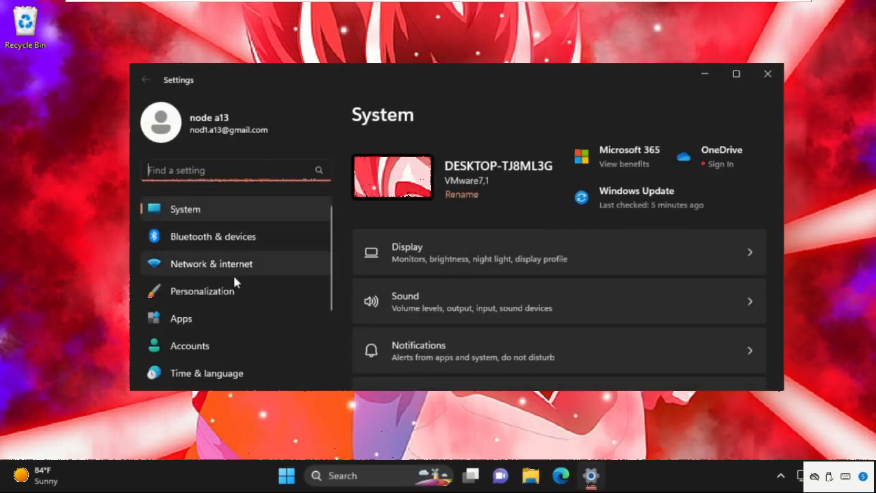
{"action": "scroll", "scroll_direction": "down", "scroll_amount": 3}
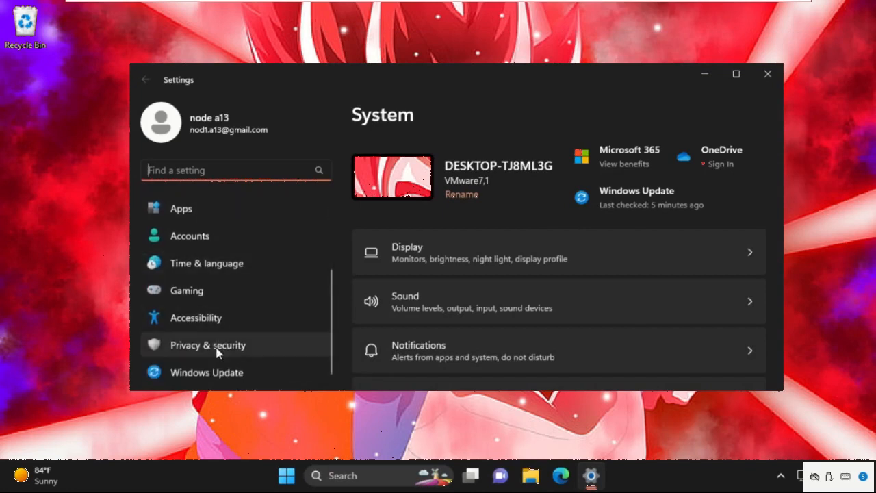
{"action": "left_click", "coordinate": [207, 344]}
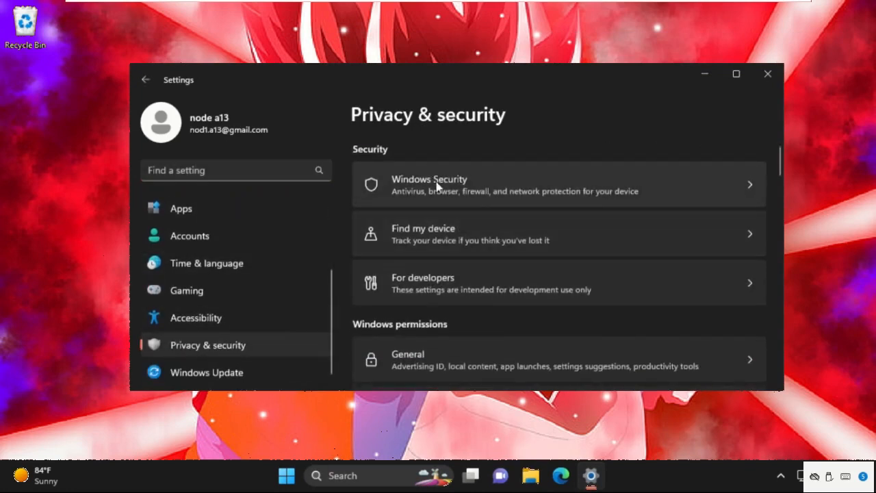
{"action": "mouse_move", "coordinate": [590, 179]}
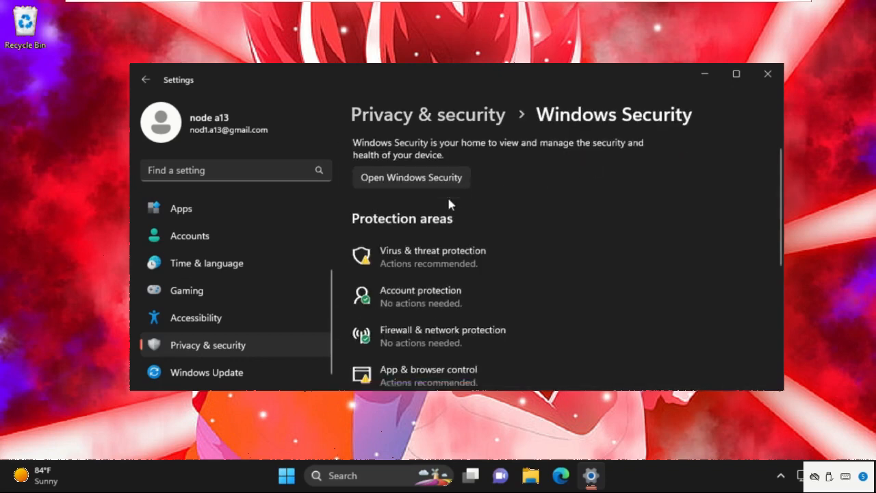
{"action": "scroll", "scroll_direction": "down", "scroll_amount": 3}
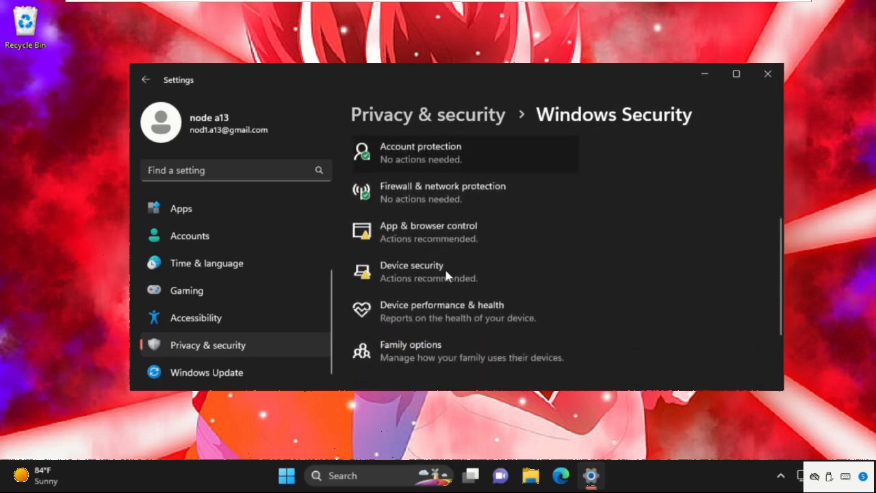
{"action": "left_click", "coordinate": [412, 270]}
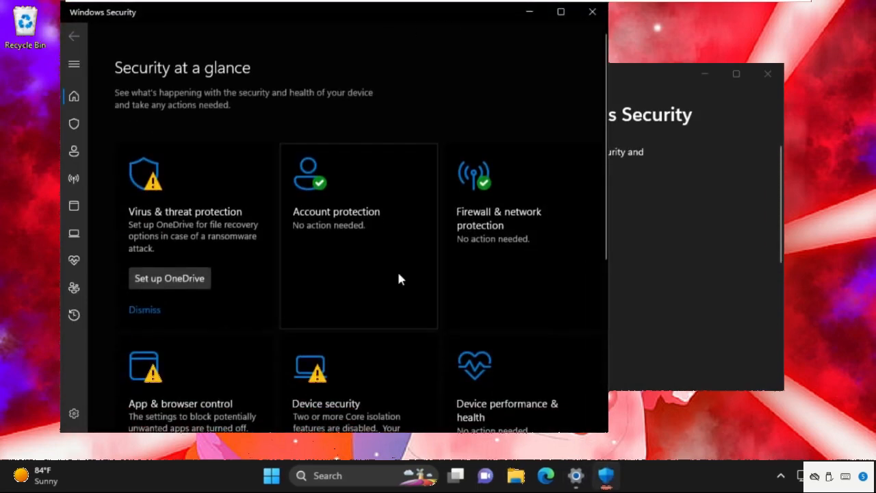
Scroll the Security at a glance overview, then close Windows Security and Settings
{"action": "scroll", "scroll_direction": "down", "scroll_amount": 3}
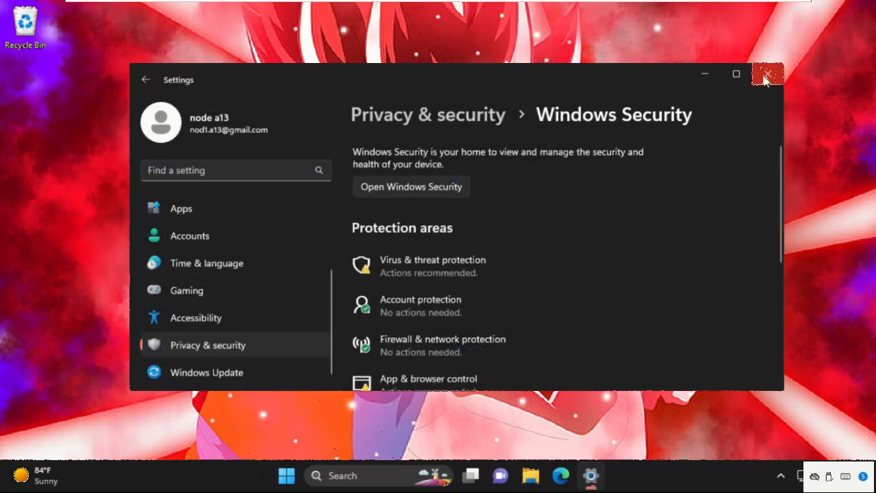
{"action": "left_click", "coordinate": [766, 74]}
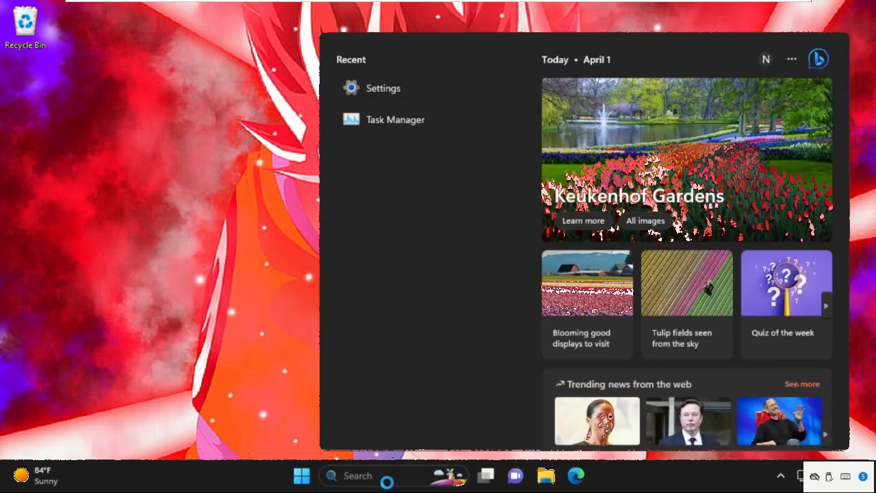
Search 'group po' and open Edit group policy
{"action": "type", "text": "group"}
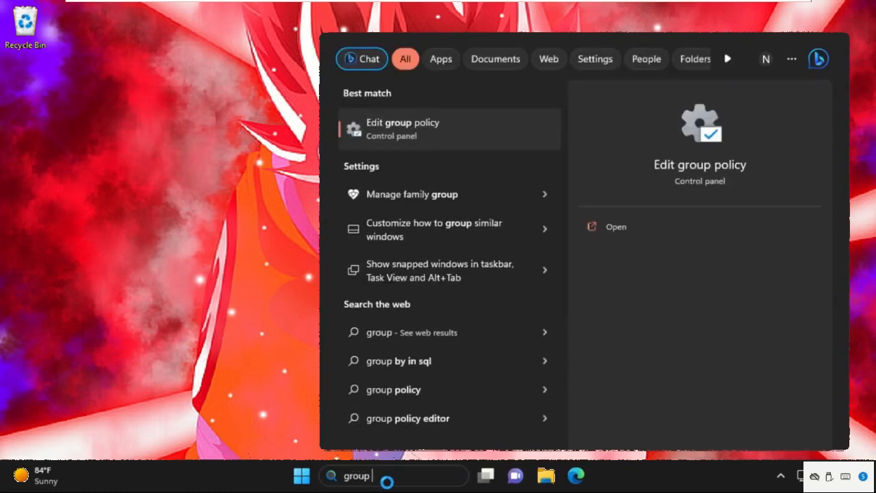
{"action": "type", "text": "po"}
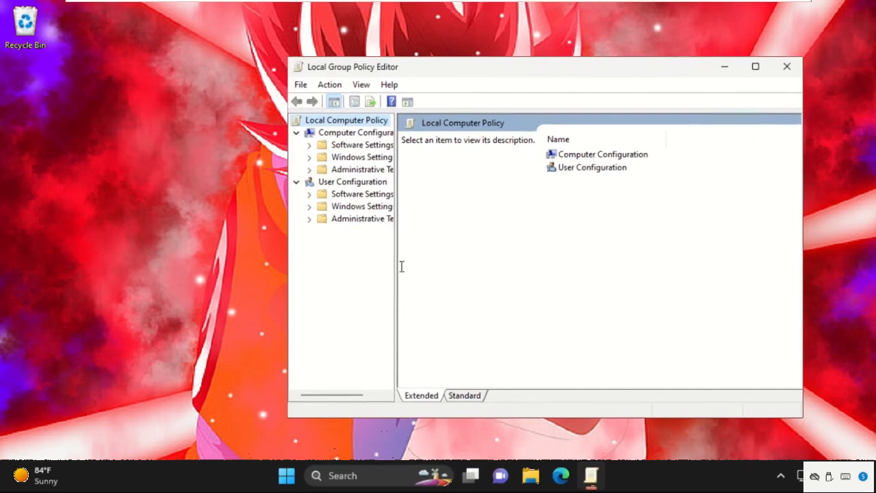
Widen the tree and open Administrative Templates > Windows Components > Microsoft Defender Antivirus
{"action": "left_click_drag", "start_coordinate": [397, 267], "coordinate": [579, 267]}
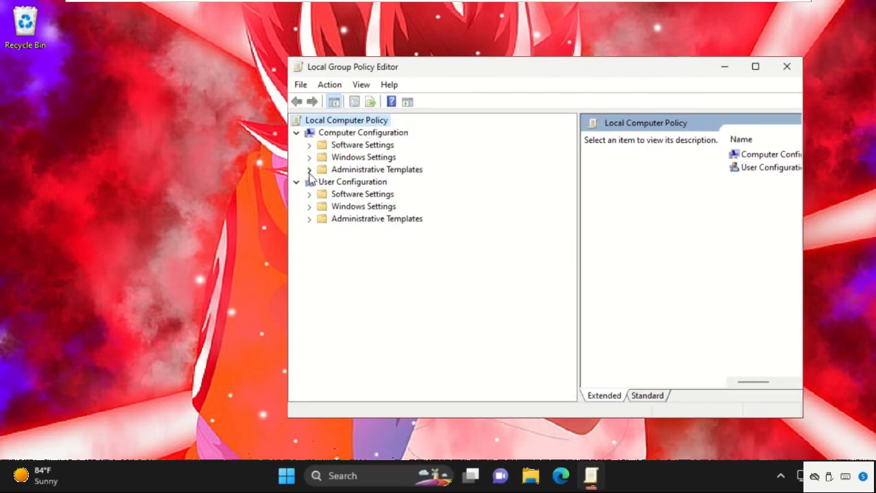
{"action": "left_click", "coordinate": [309, 169]}
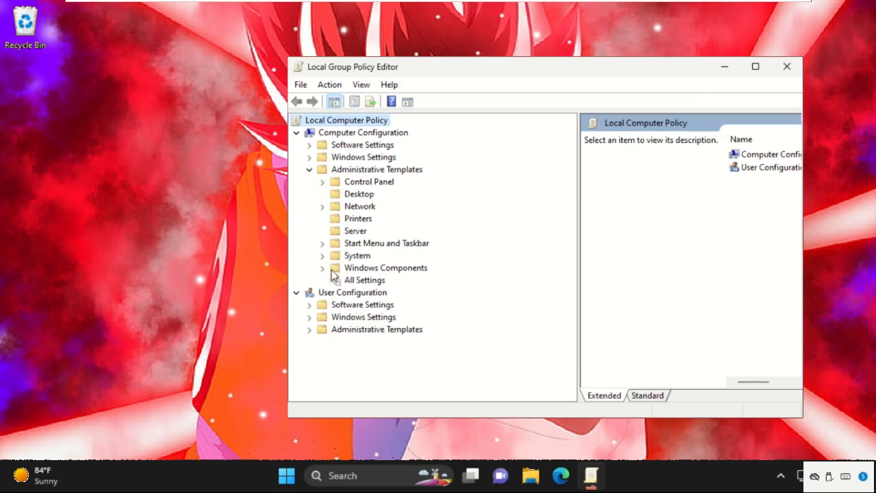
{"action": "left_click", "coordinate": [322, 268]}
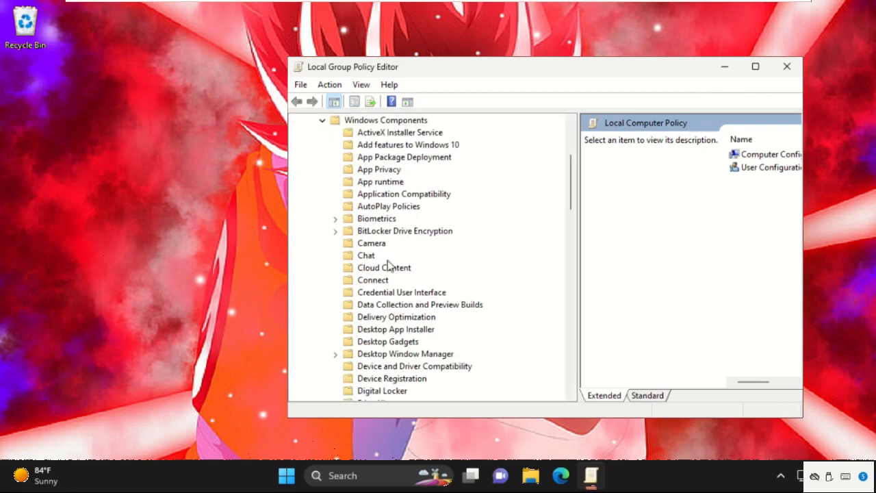
{"action": "scroll", "scroll_direction": "down", "scroll_amount": 3}
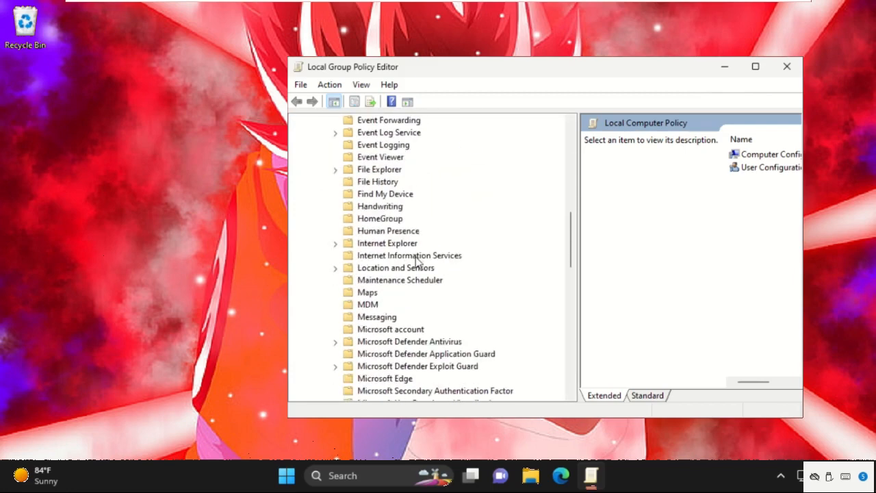
{"action": "left_click", "coordinate": [409, 304]}
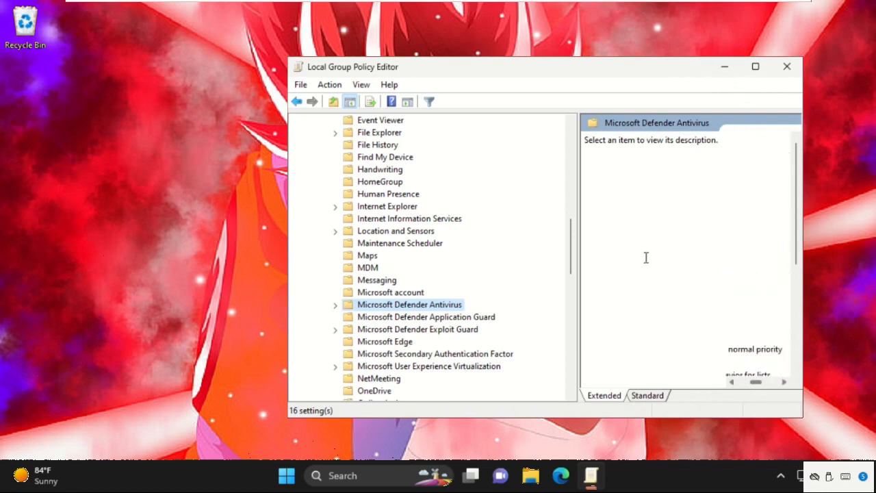
Maximize the editor and edit the 'Turn off Microsoft Defender Antivirus' policy
{"action": "left_click", "coordinate": [755, 67]}
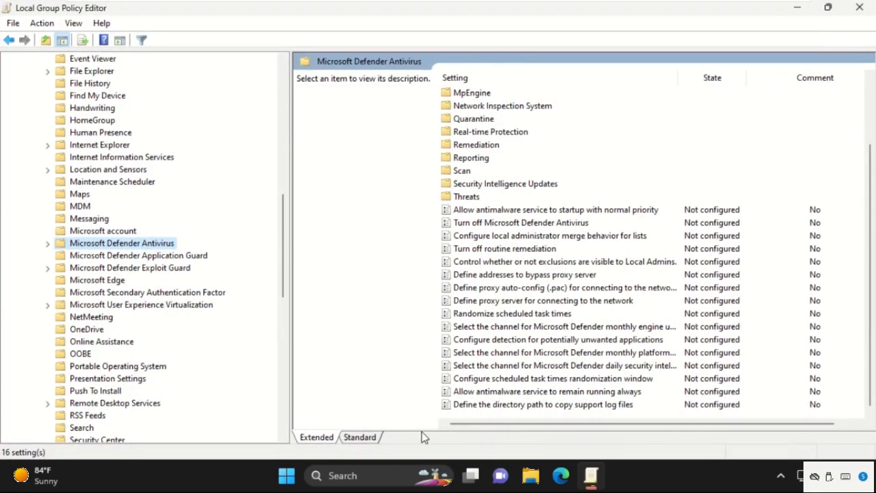
{"action": "mouse_move", "coordinate": [498, 259]}
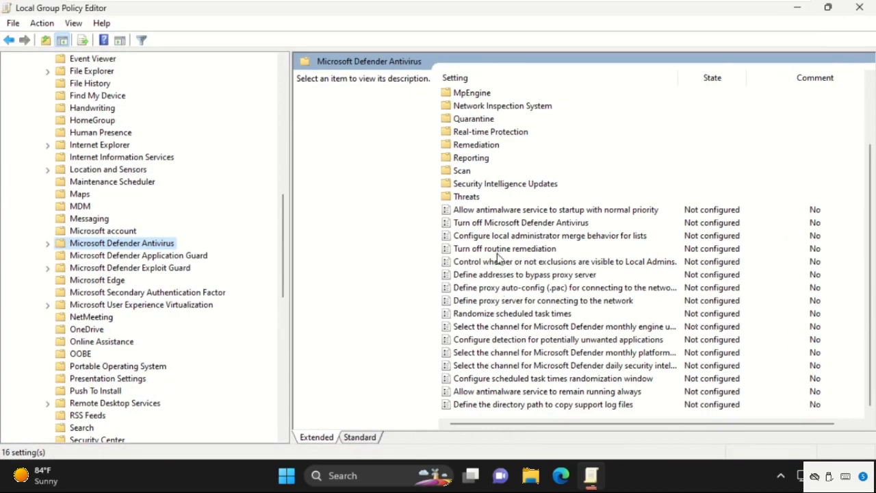
{"action": "left_click", "coordinate": [521, 222]}
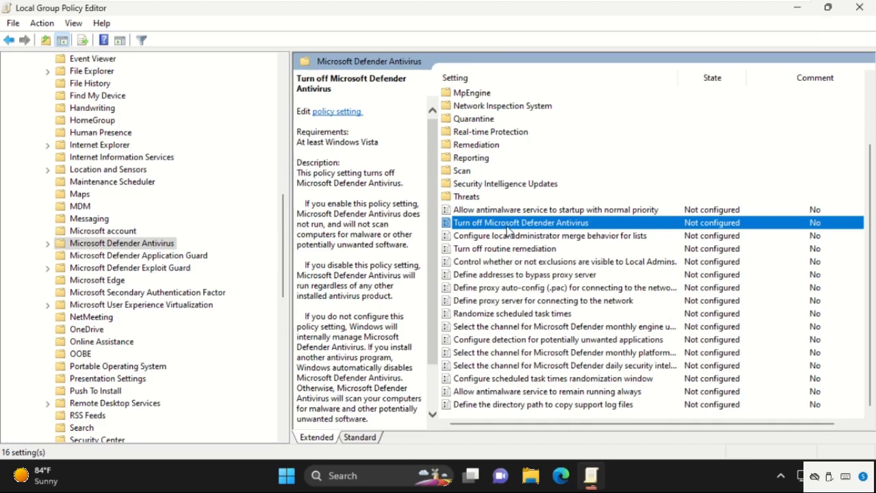
{"action": "mouse_move", "coordinate": [508, 231]}
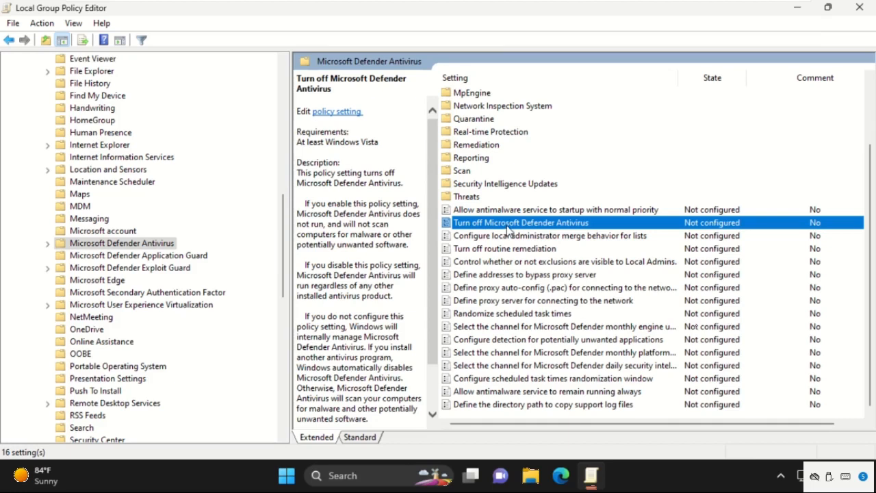
{"action": "right_click", "coordinate": [520, 222]}
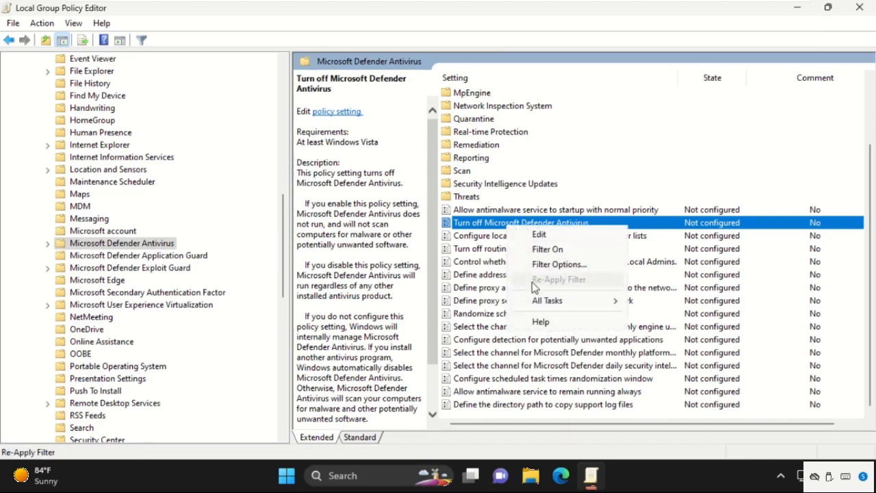
{"action": "left_click", "coordinate": [538, 234]}
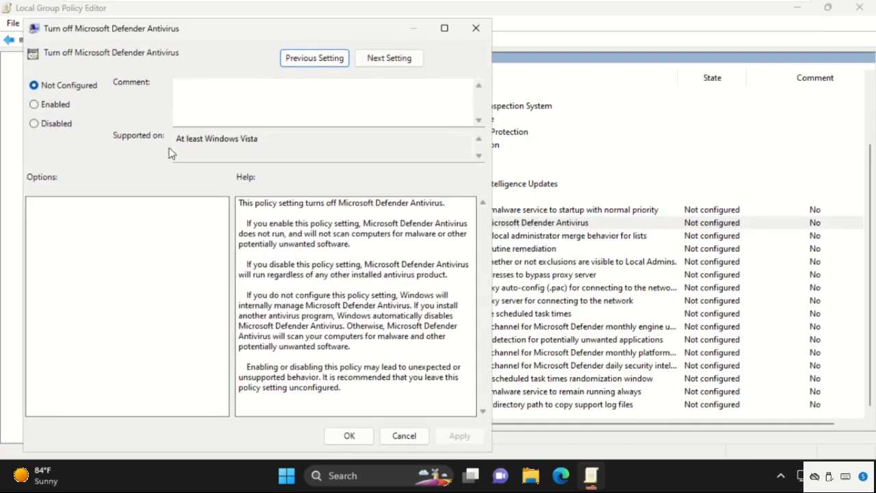
Set the Turn off Microsoft Defender Antivirus policy to Enabled
{"action": "left_click", "coordinate": [34, 104]}
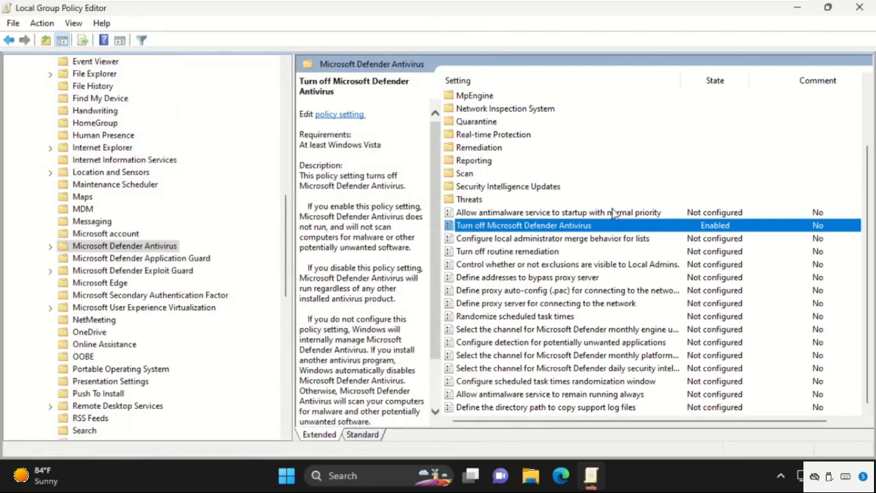
{"action": "mouse_move", "coordinate": [861, 23]}
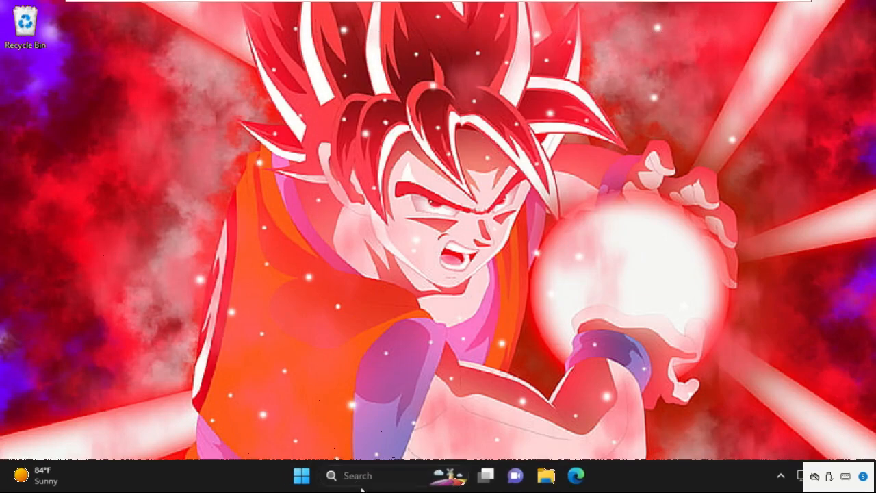
Search regedit and approve the User Account Control prompt for Registry Editor
{"action": "type", "text": "re"}
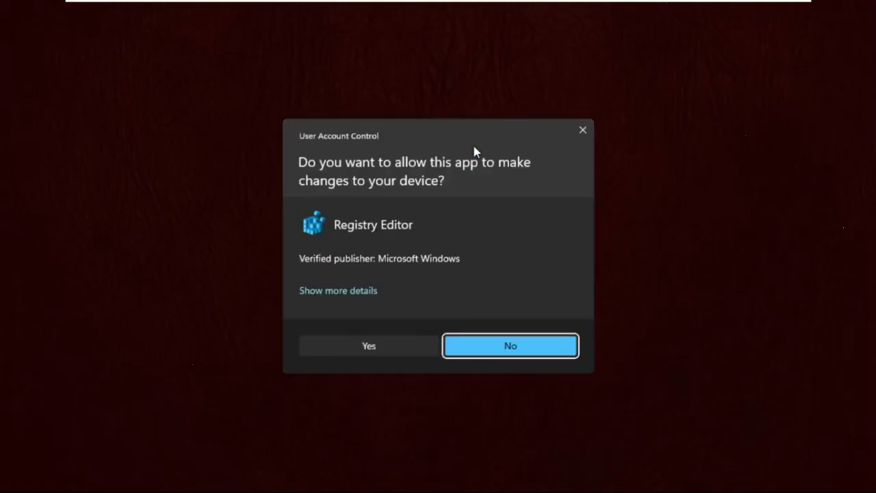
{"action": "left_click", "coordinate": [369, 346]}
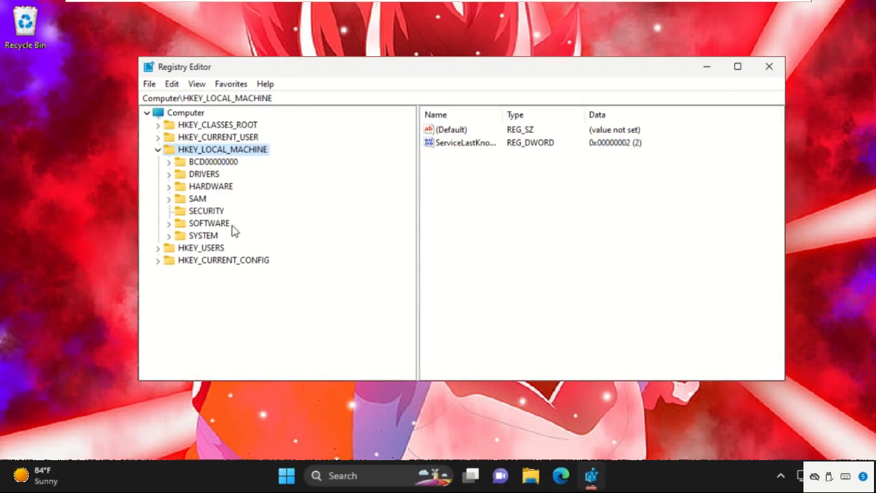
Navigate HKEY_LOCAL_MACHINE\SOFTWARE\Policies\Microsoft and select the Windows Defender key
{"action": "left_click", "coordinate": [157, 150]}
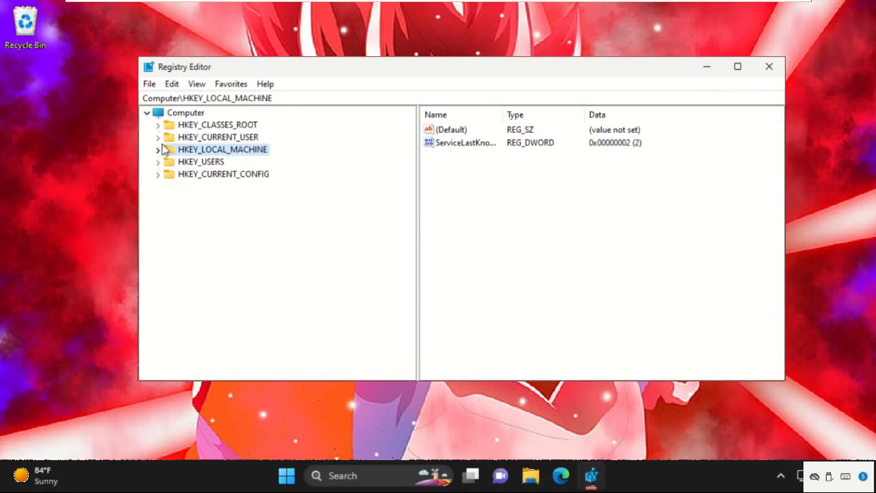
{"action": "left_click", "coordinate": [158, 149]}
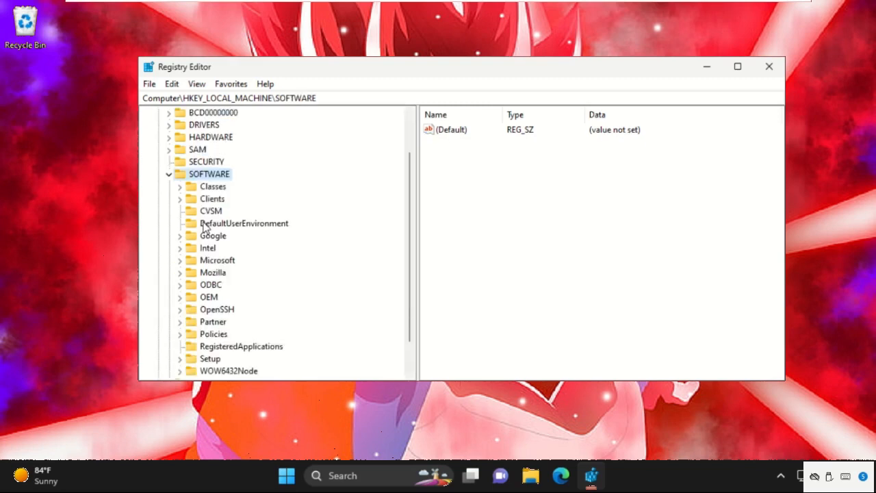
{"action": "mouse_move", "coordinate": [209, 229]}
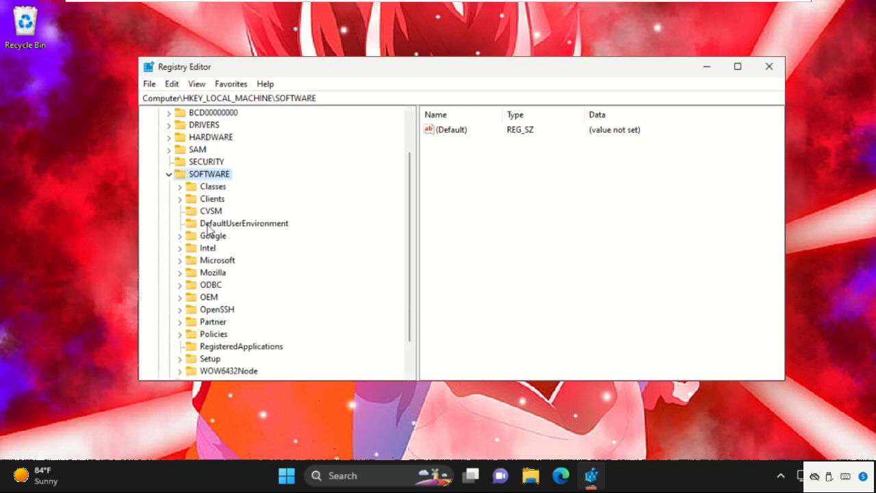
{"action": "scroll", "scroll_direction": "down", "scroll_amount": 3}
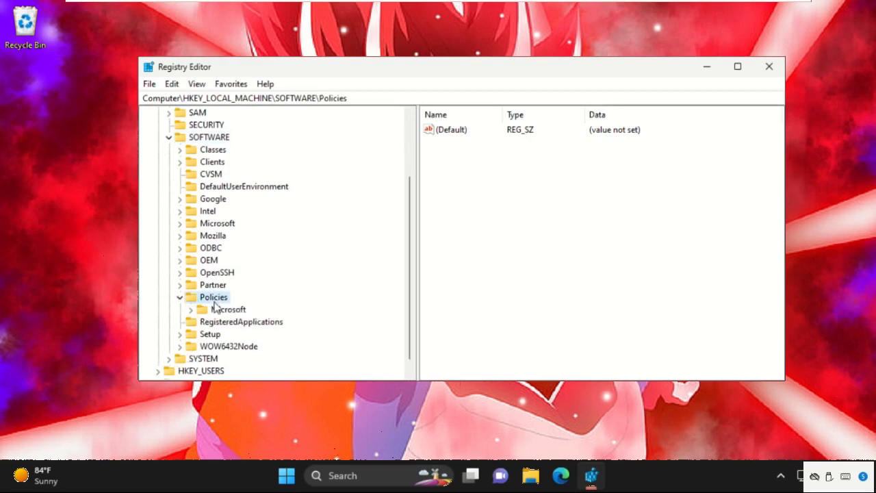
{"action": "left_click", "coordinate": [228, 309]}
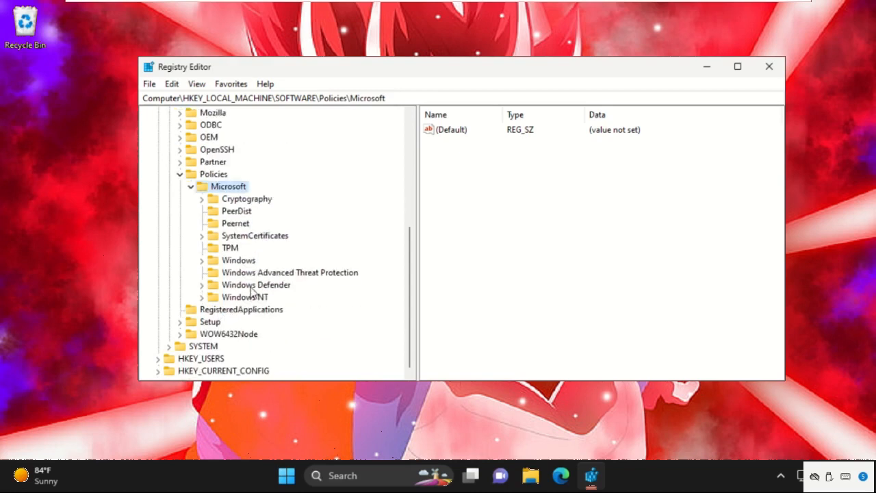
{"action": "left_click", "coordinate": [256, 284]}
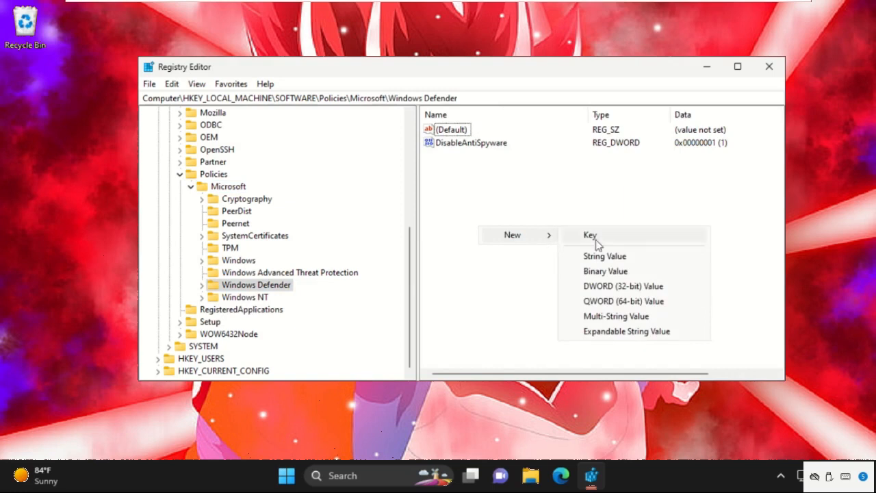
{"action": "mouse_move", "coordinate": [623, 286]}
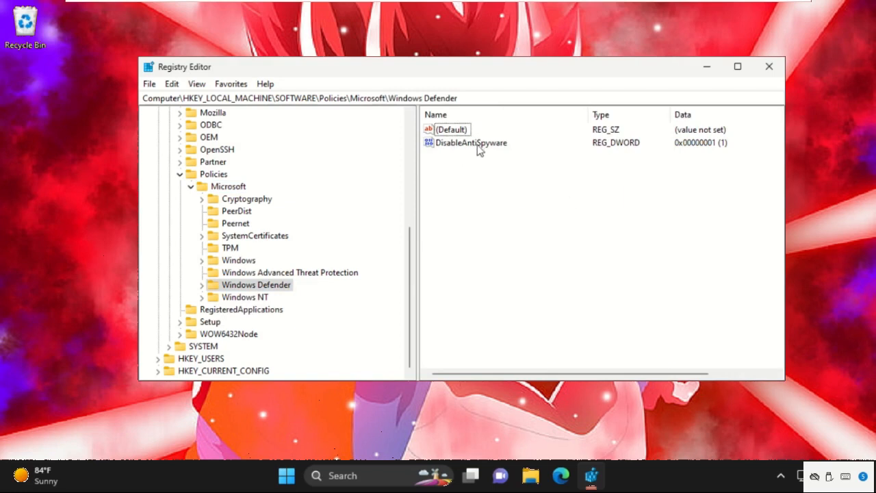
{"action": "mouse_move", "coordinate": [486, 150]}
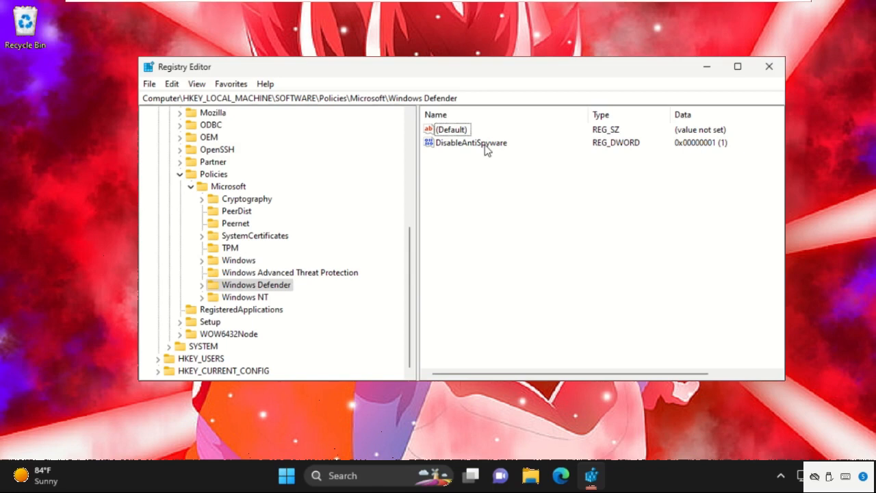
Confirm DisableAntiSpyware value data 1 and close Registry Editor
{"action": "double_click", "coordinate": [471, 142]}
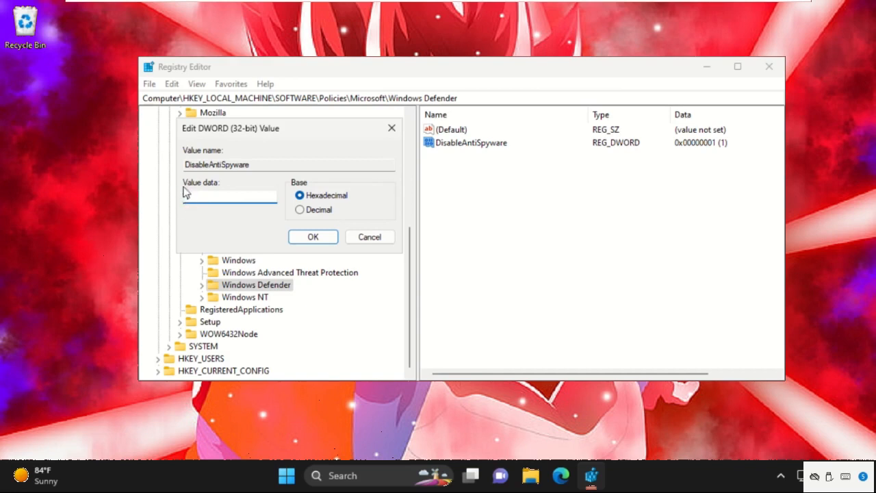
{"action": "left_click", "coordinate": [313, 236]}
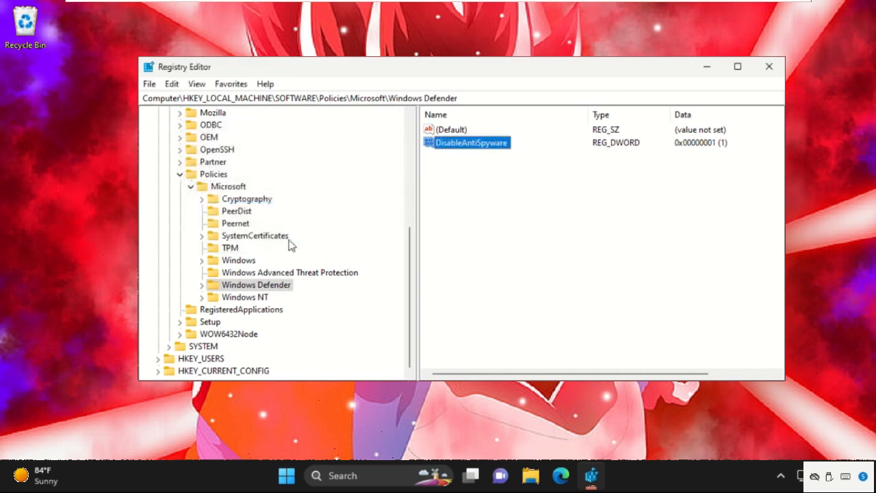
{"action": "left_click", "coordinate": [768, 66]}
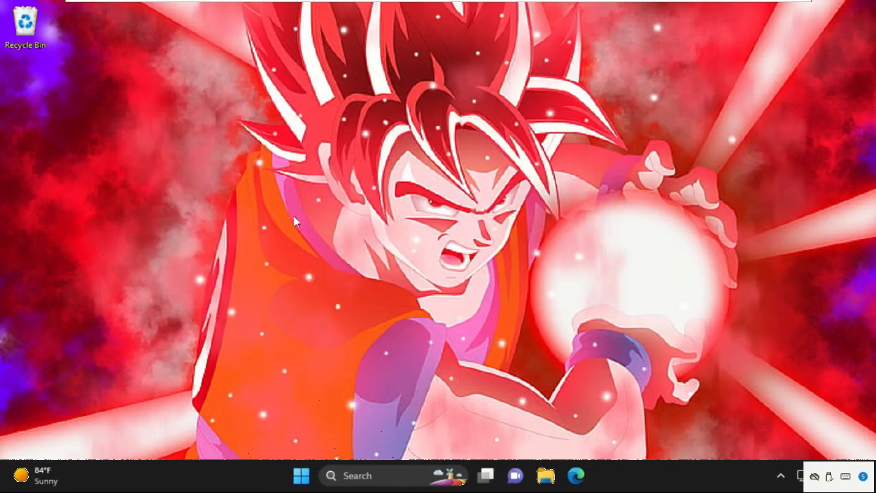